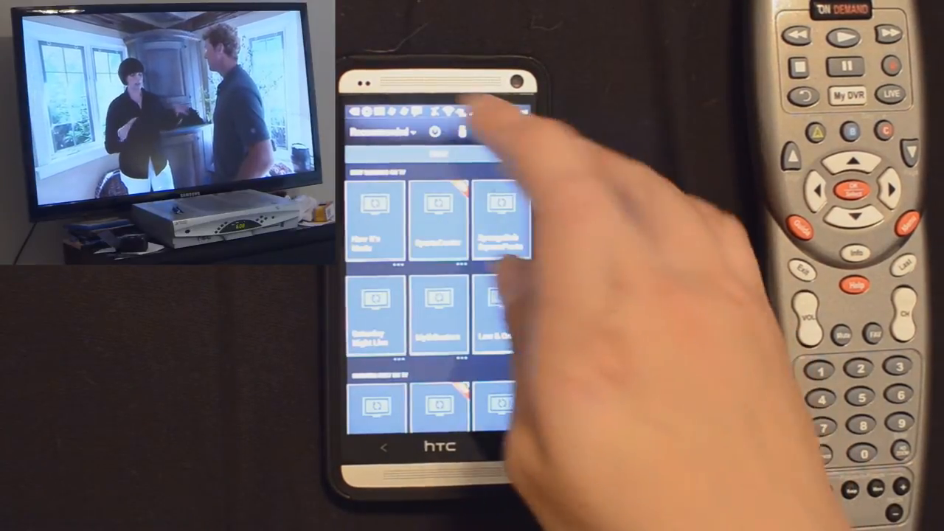
Step: Choose to set up the TV remote from the Recommended guide's app menu
left_click(391, 131)
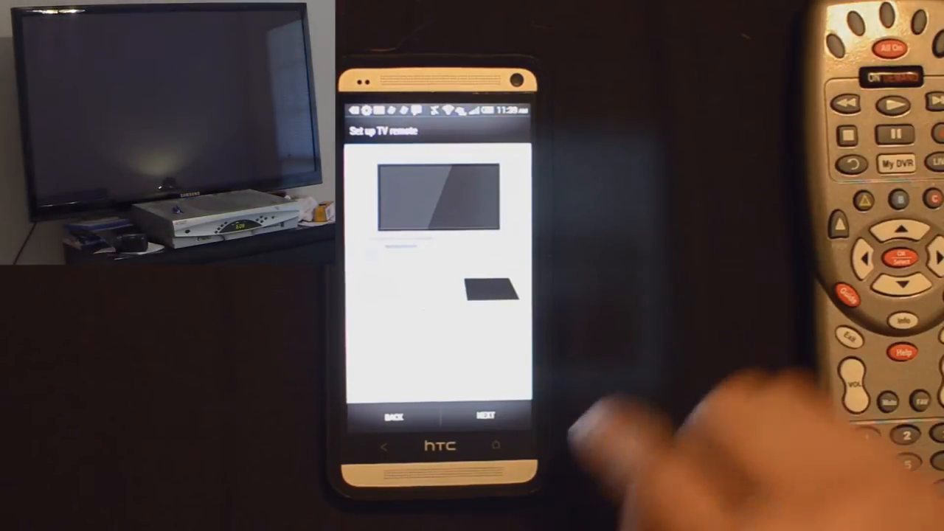
Step: Continue past the illustration of aiming the phone at the TV
left_click(484, 413)
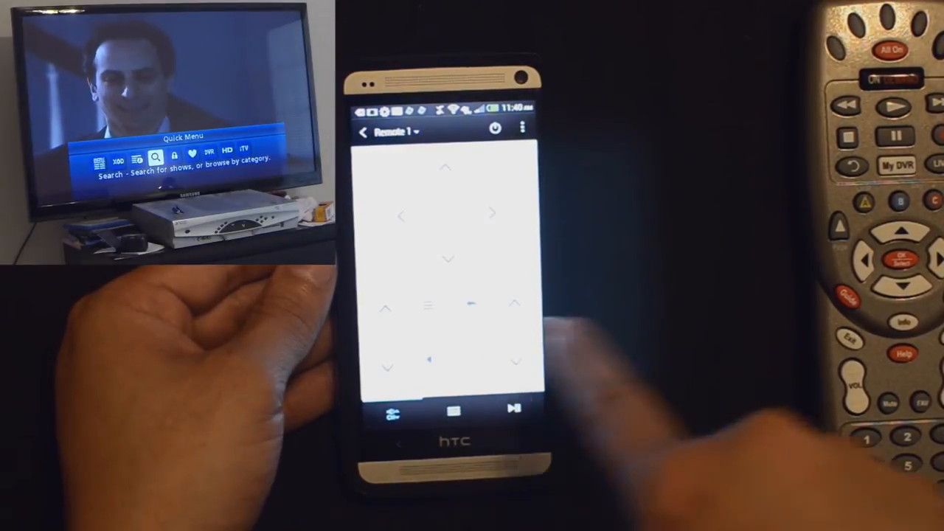
Step: Learn the cable box's My DVR button and confirm it opens the DVR Menu
left_click(522, 130)
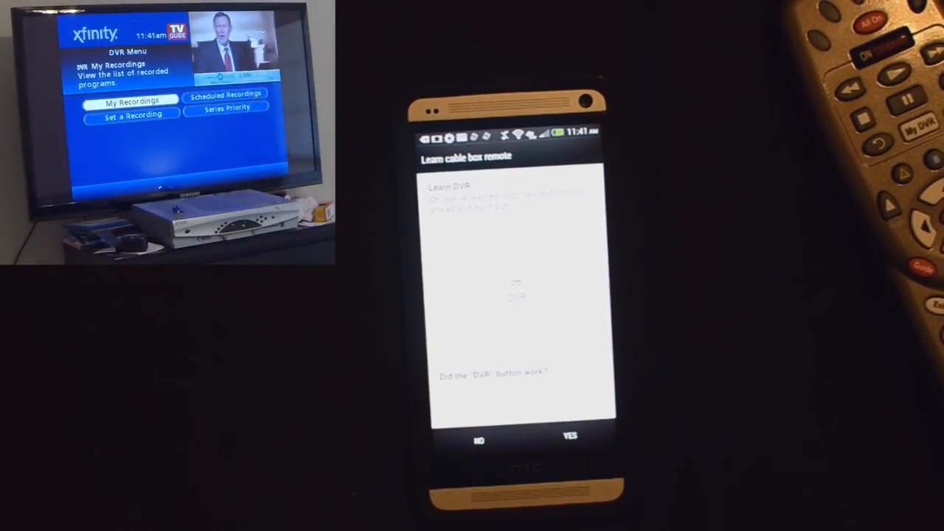
left_click(568, 434)
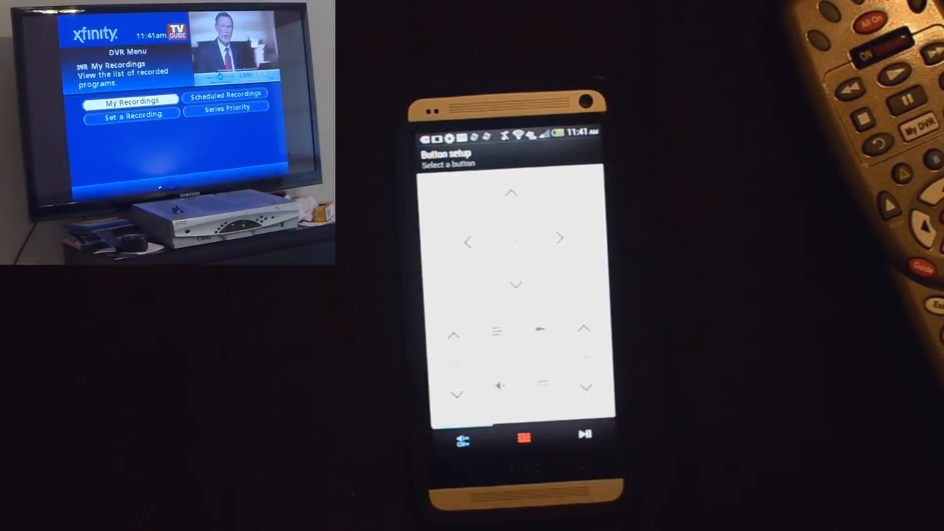